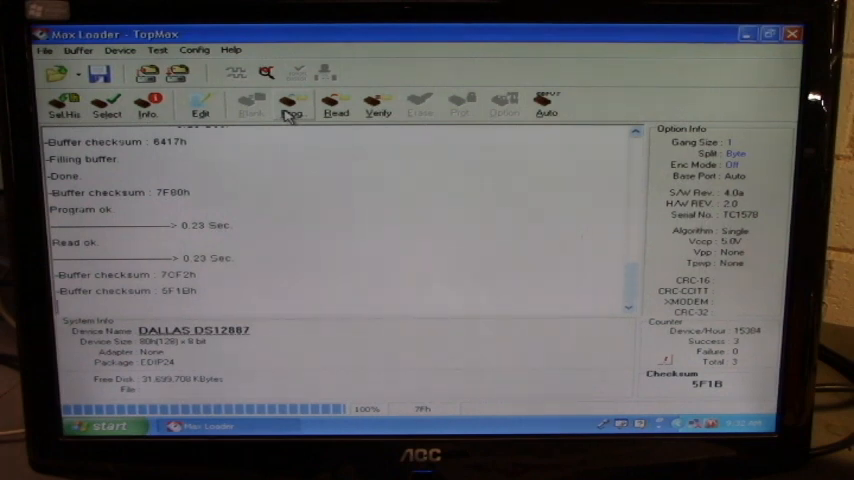
# - Program and verify the DS12887 from the buffer, then bring up the buffer for editing
pyautogui.click(292, 104)
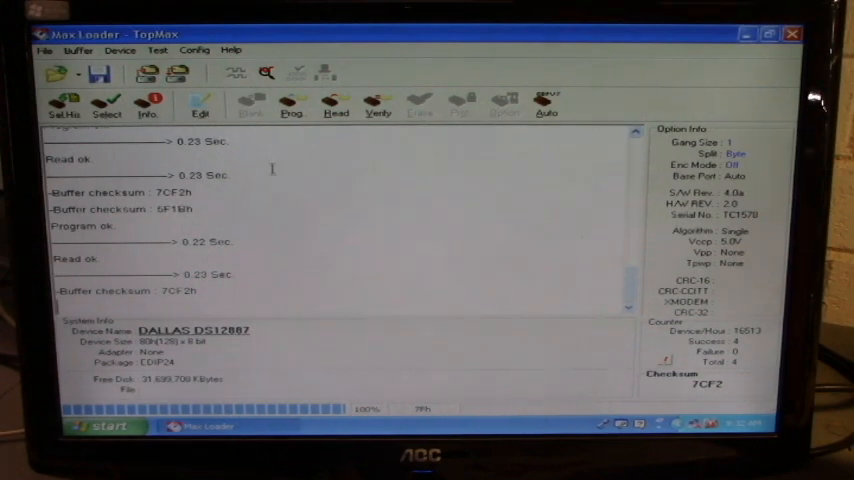
pyautogui.moveTo(200, 104)
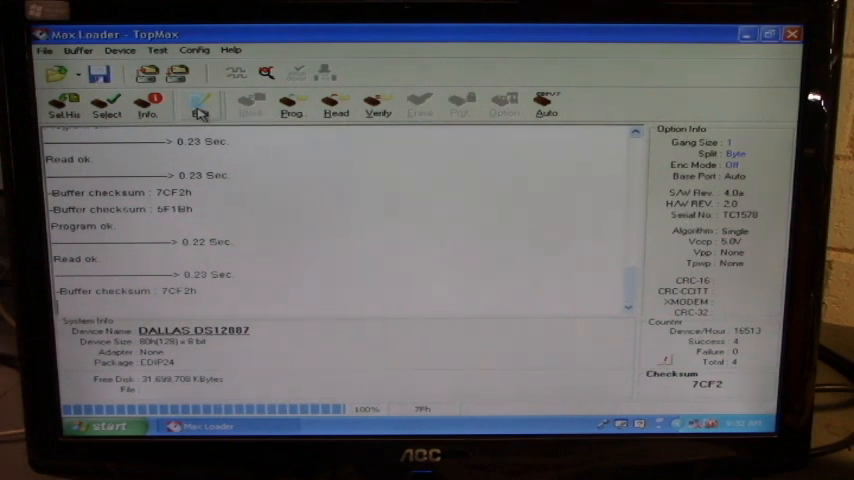
pyautogui.click(200, 104)
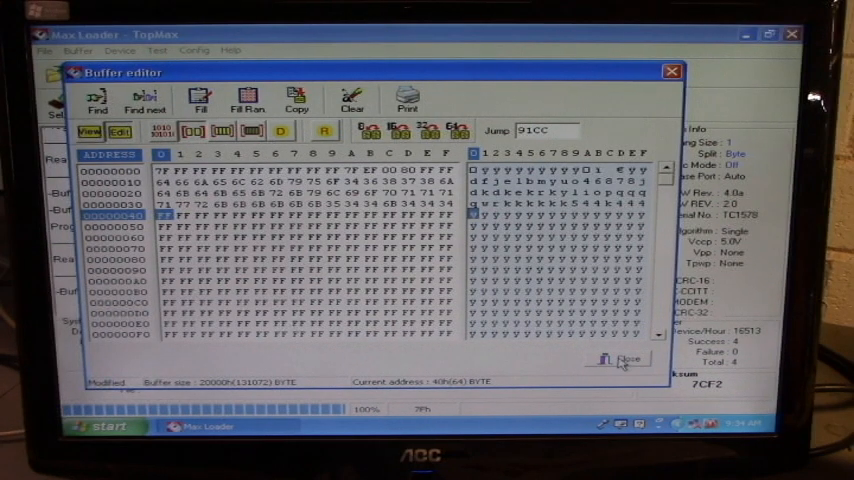
# - Close the Buffer Editor after entering data and reopen it to check the read-back rows
pyautogui.click(624, 360)
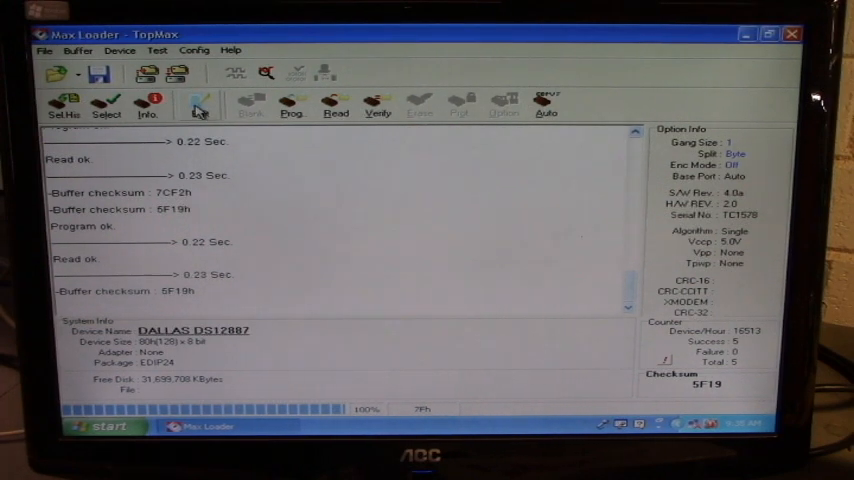
pyautogui.moveTo(200, 104)
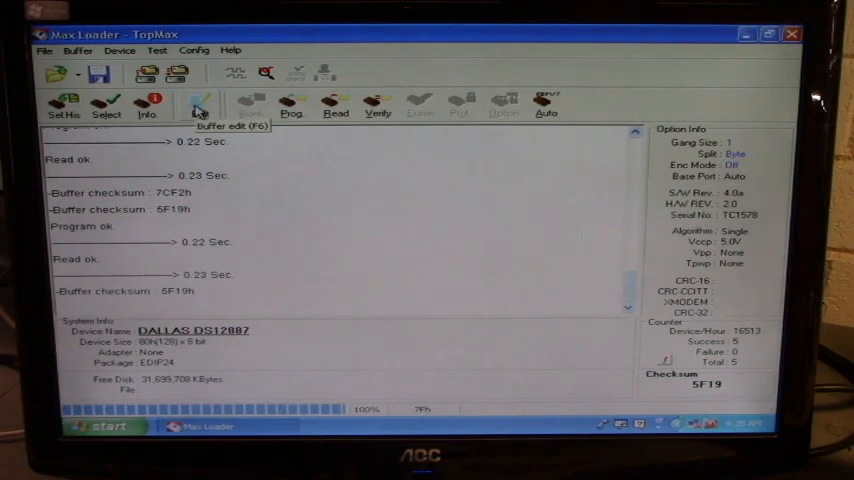
pyautogui.click(196, 104)
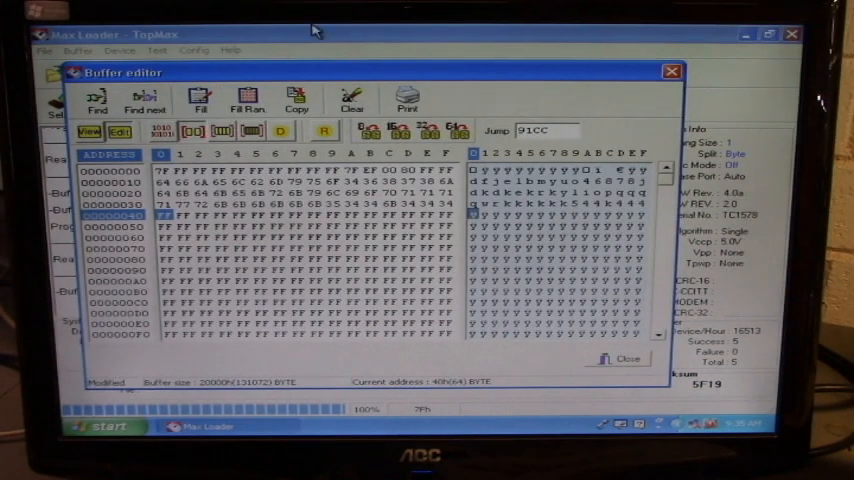